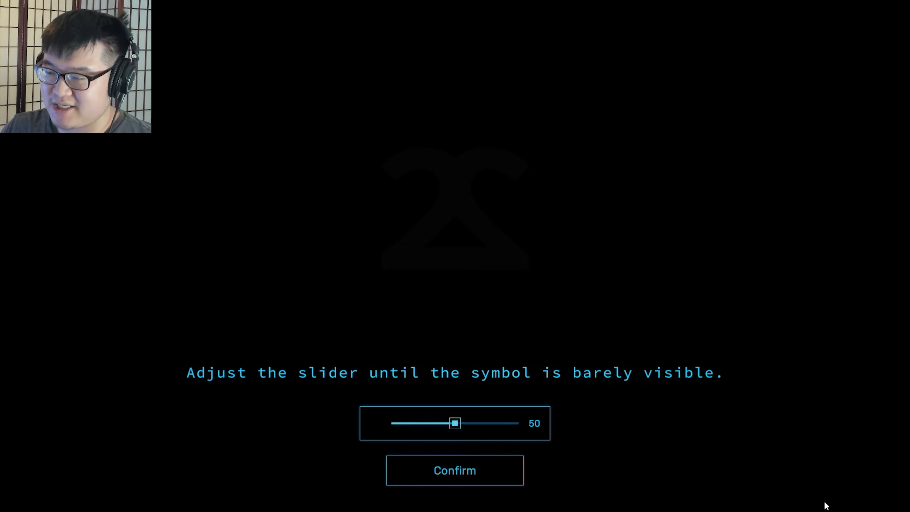
Step: Adjust the brightness slider until the calibration symbol is barely visible and confirm it
drag(455, 422, 464, 422)
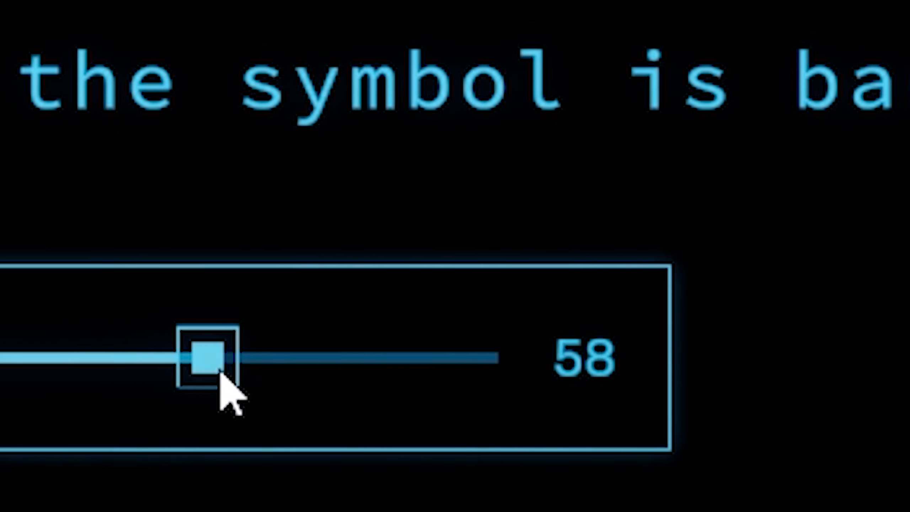
drag(200, 356, 496, 357)
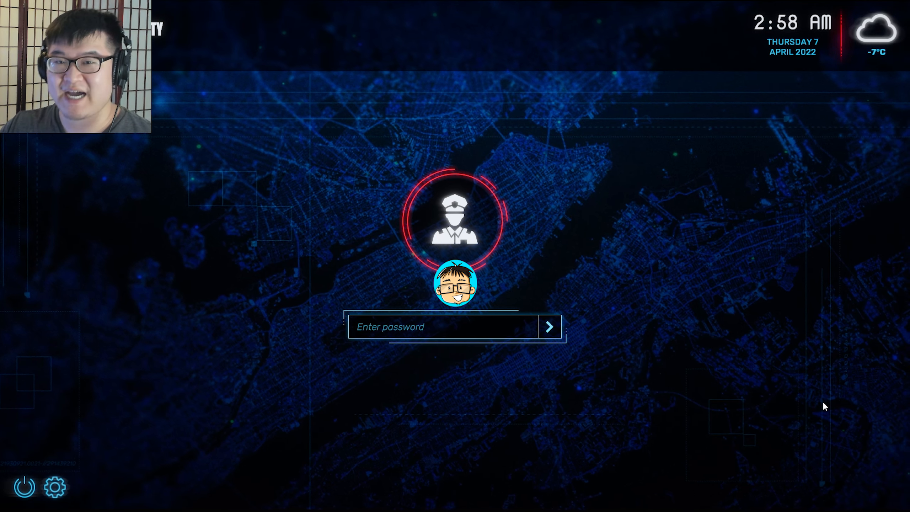
Step: Enter the dispatcher password and submit it to reach the dispatch desk
click(441, 327)
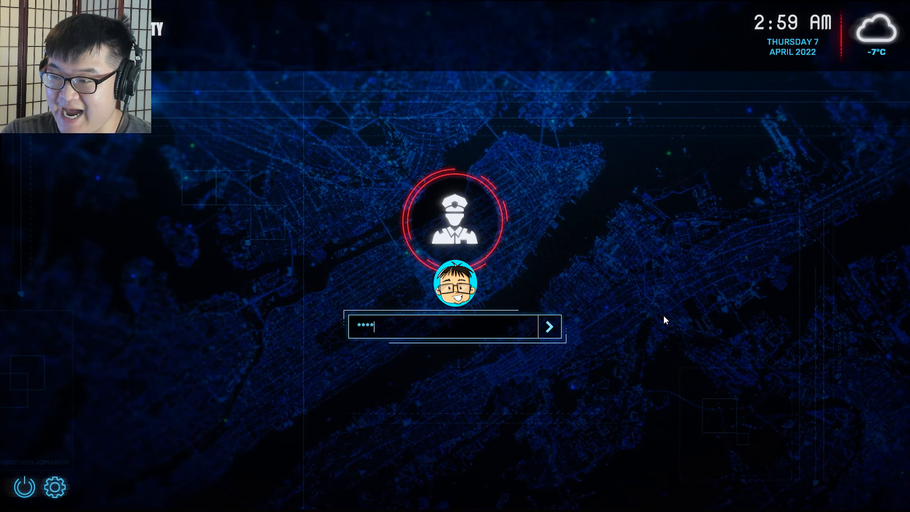
click(547, 327)
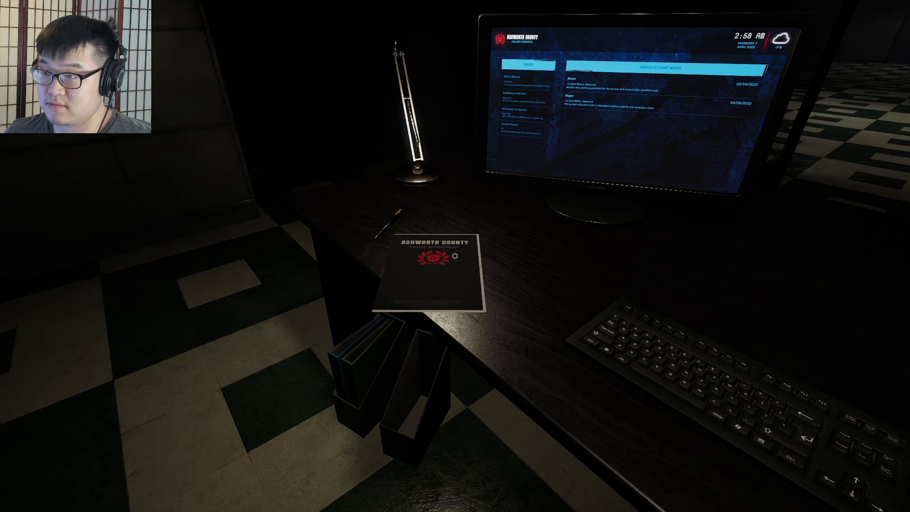
Step: Inspect the two desk monitors and answer the lit desk phone
click(614, 116)
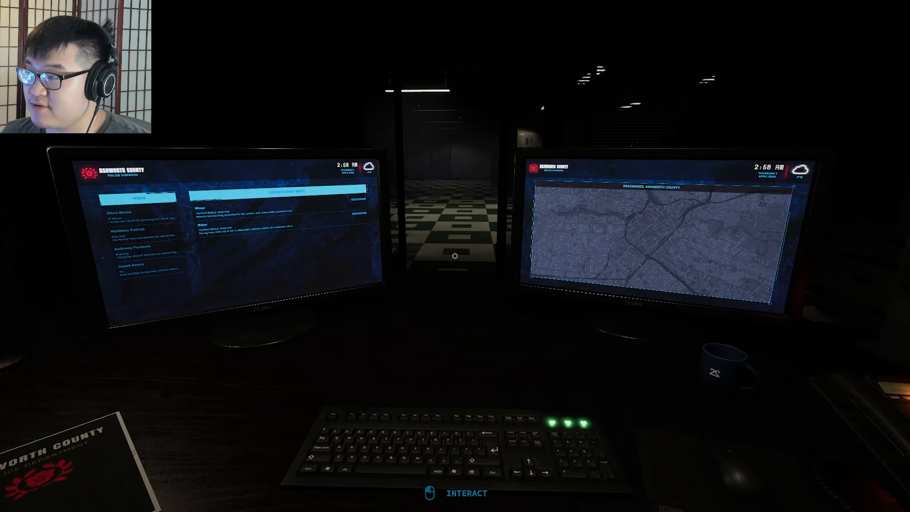
click(649, 238)
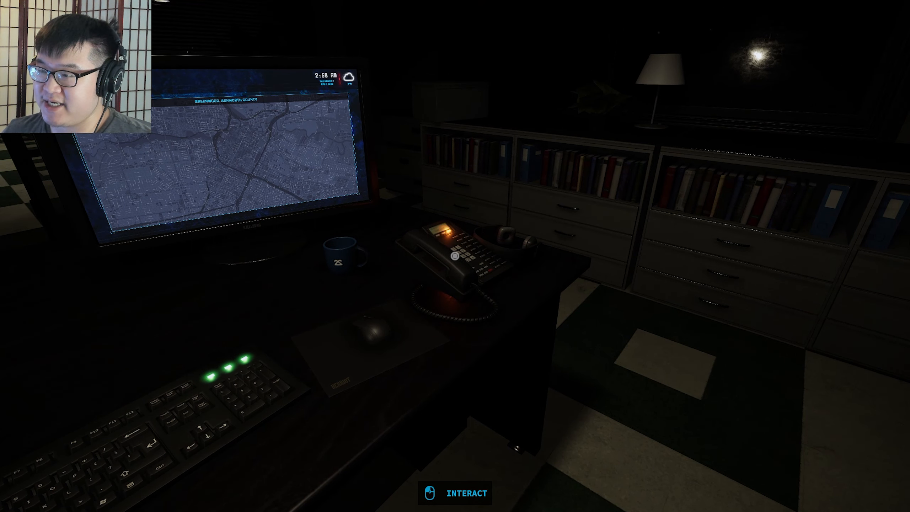
click(454, 492)
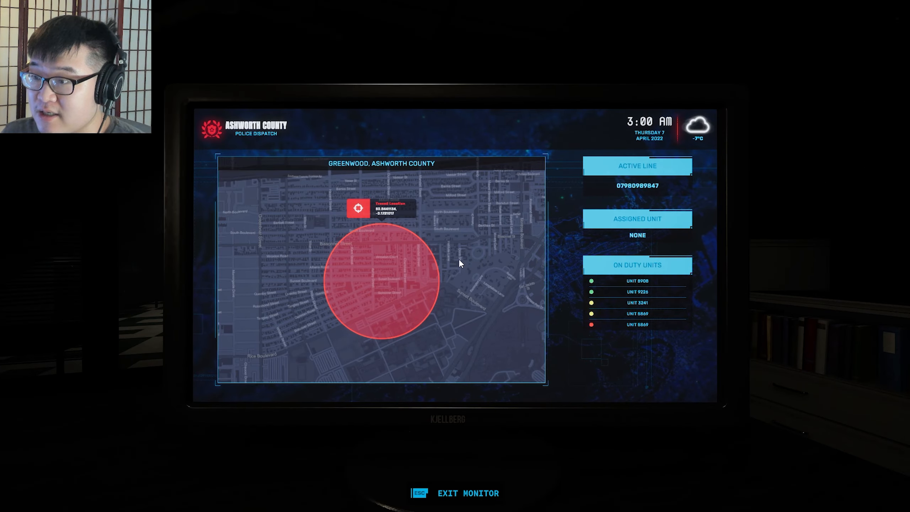
mouse_move(263, 329)
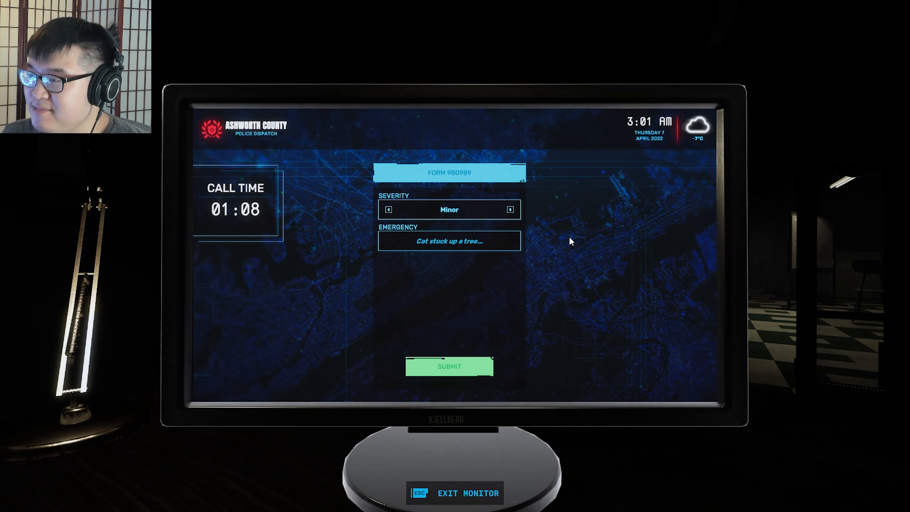
click(509, 209)
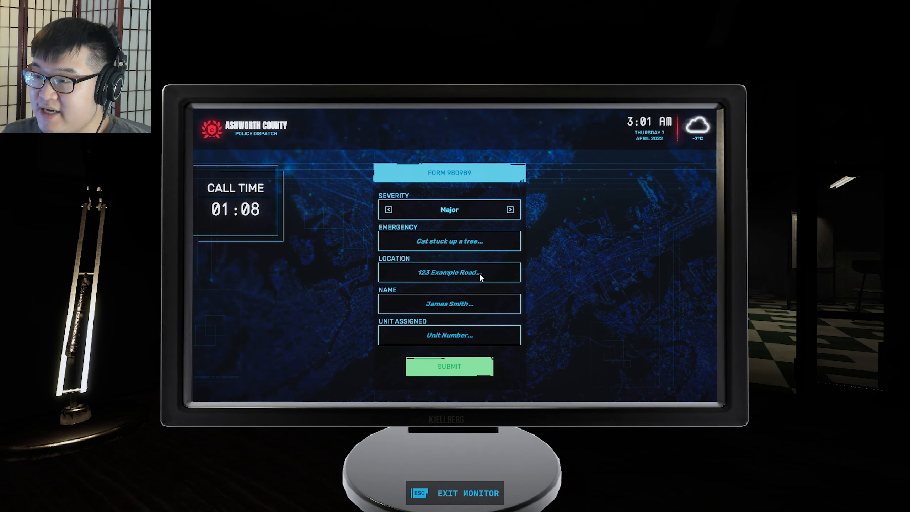
click(387, 210)
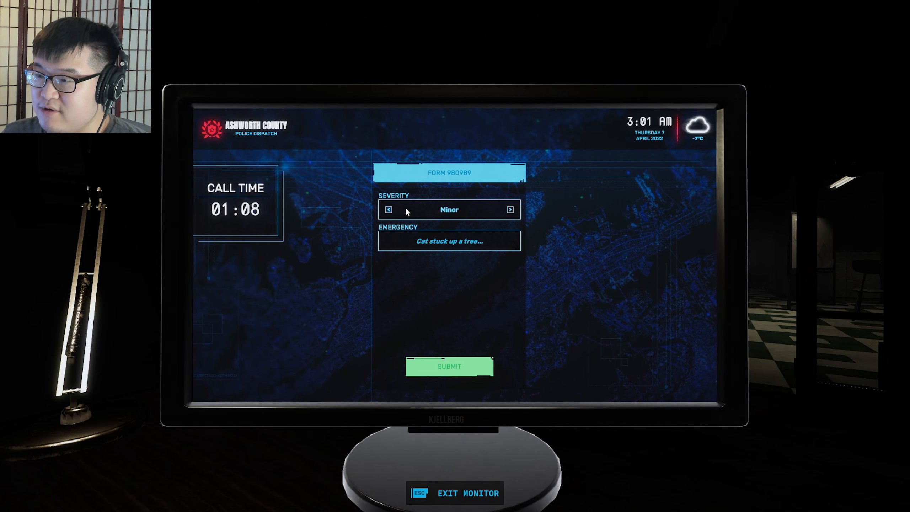
mouse_move(450, 246)
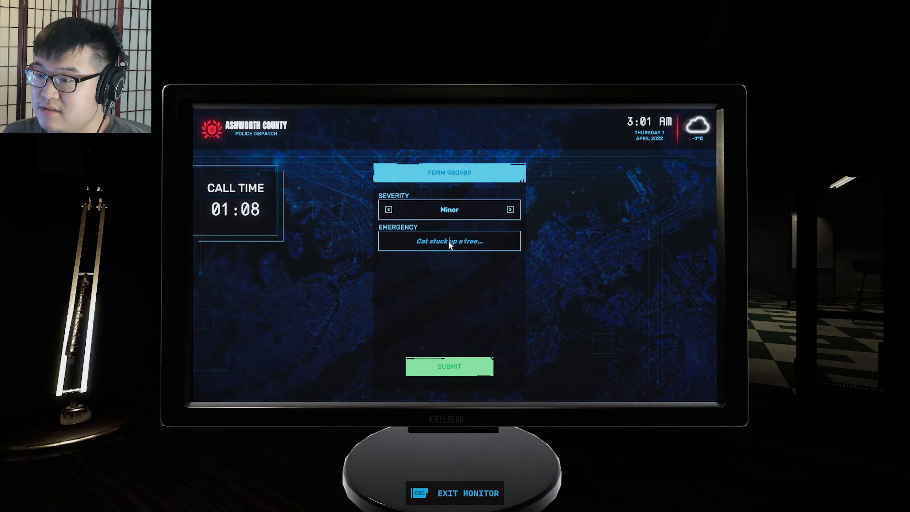
click(448, 366)
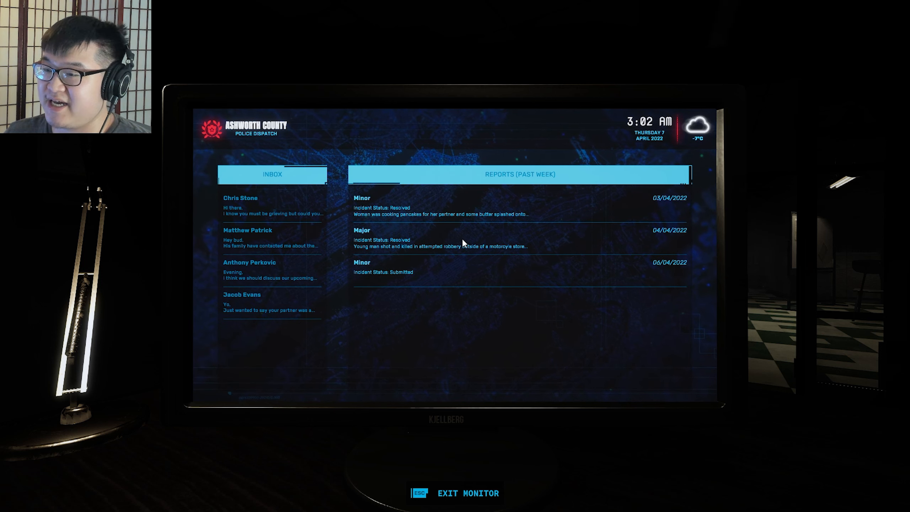
mouse_move(579, 261)
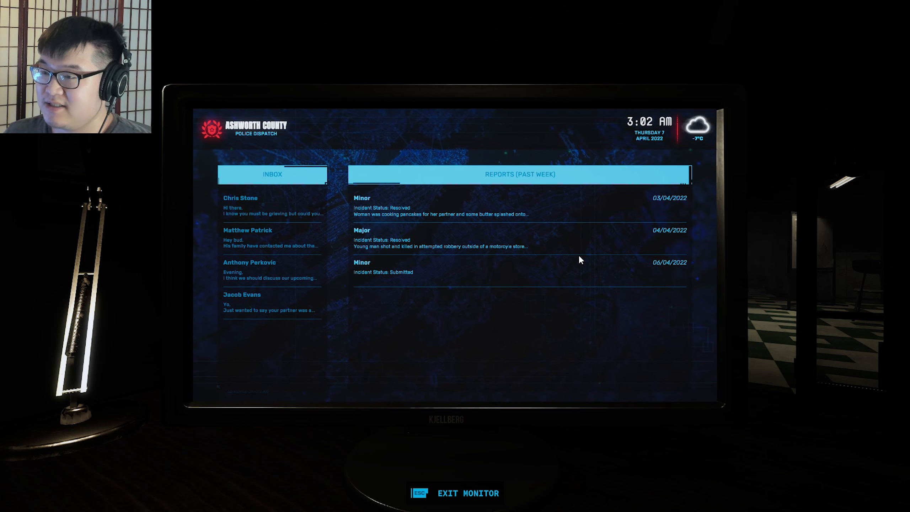
mouse_move(470, 226)
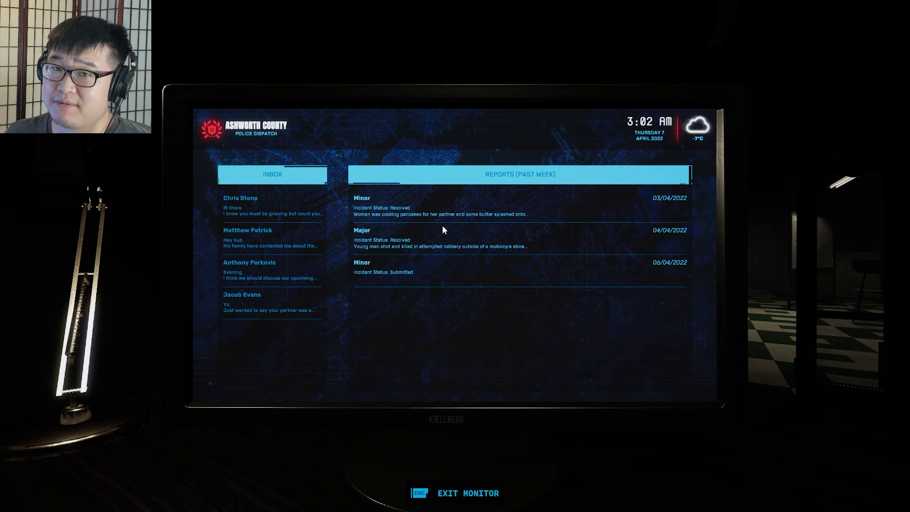
key(Escape)
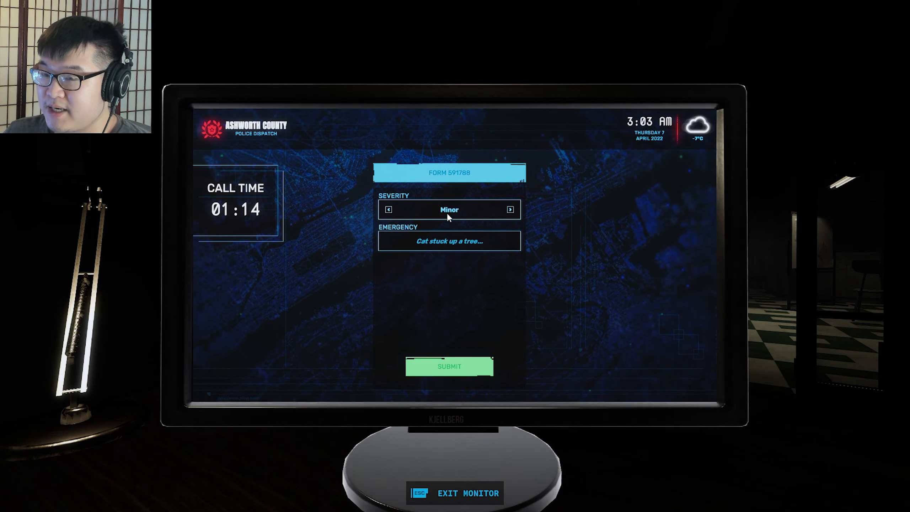
mouse_move(487, 238)
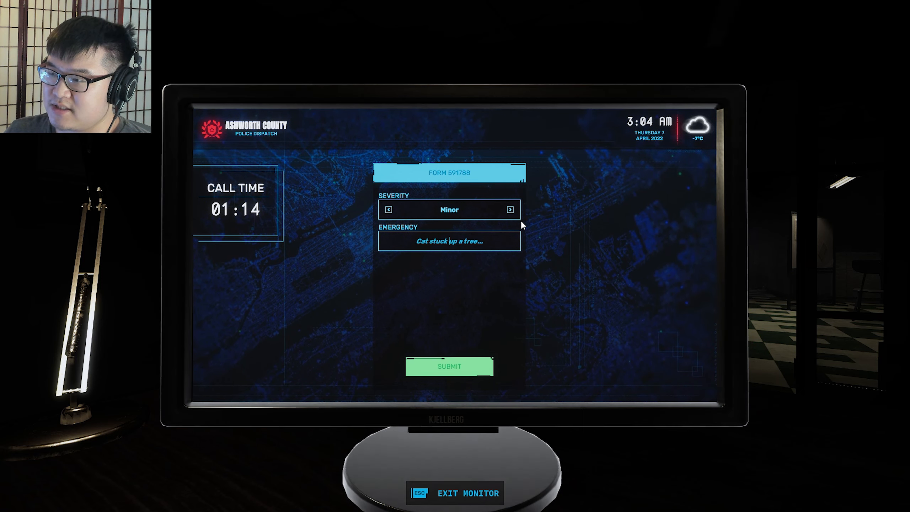
Step: Fill the Emergency field with the incident description and submit report 591788 as Minor
text(fsdaf)
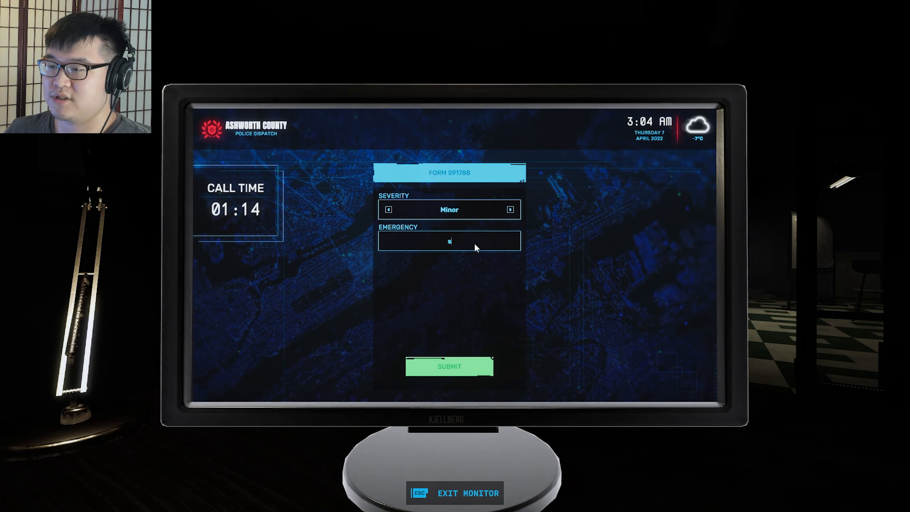
text(Cat stuck up a tree...)
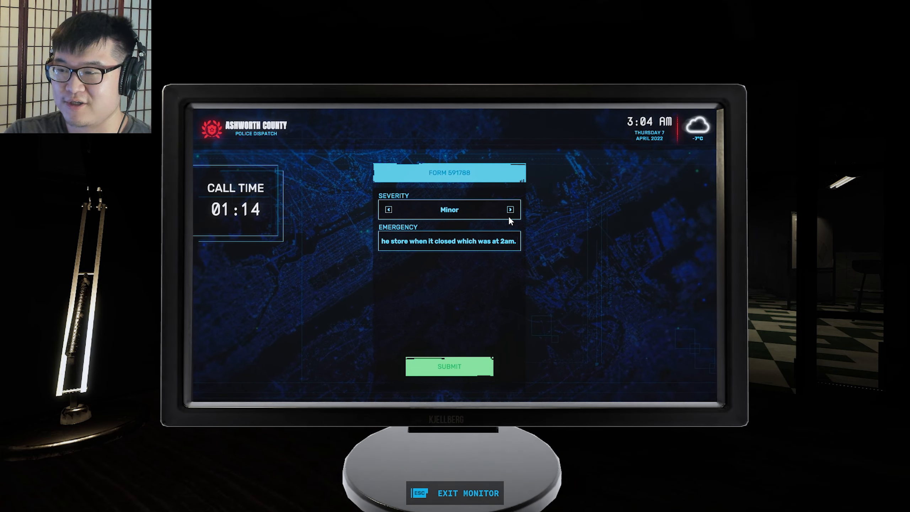
text(I dont know h)
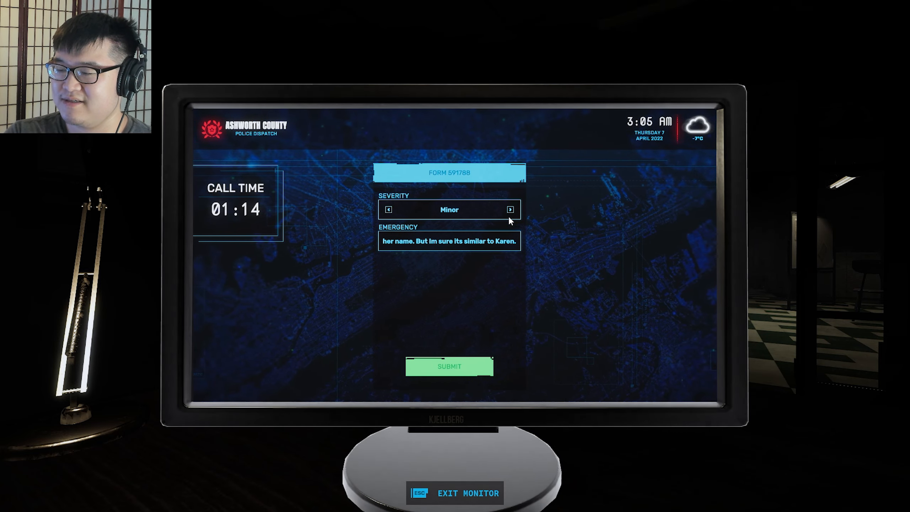
click(448, 366)
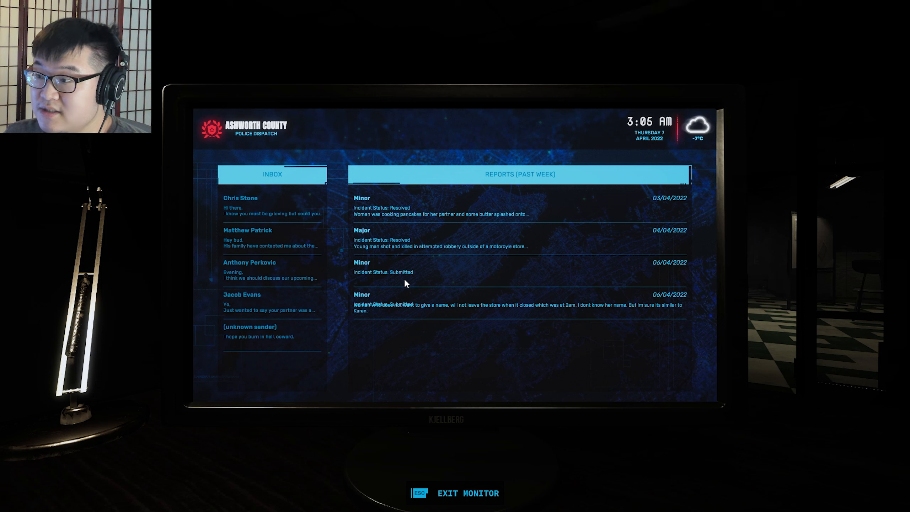
mouse_move(638, 311)
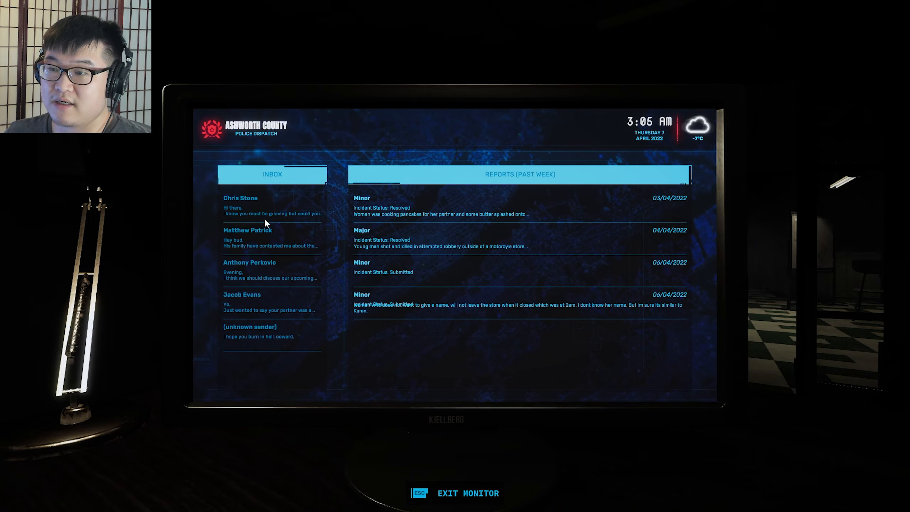
key(Escape)
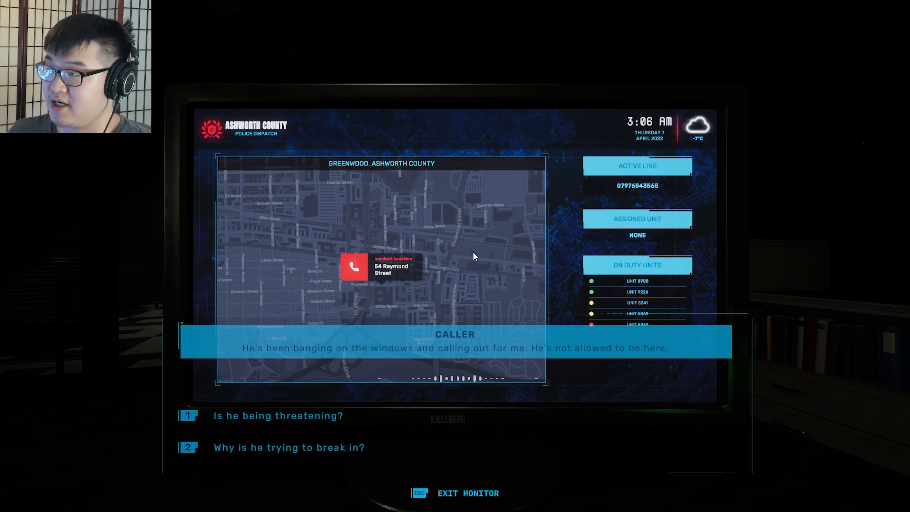
mouse_move(212, 450)
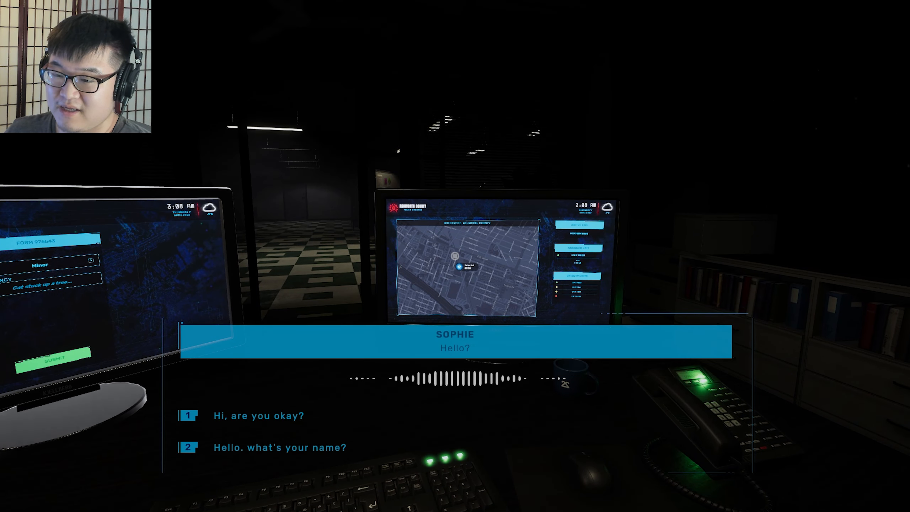
Step: Reply 'Hello. what's your name?' to learn the caller is Sophie
click(279, 447)
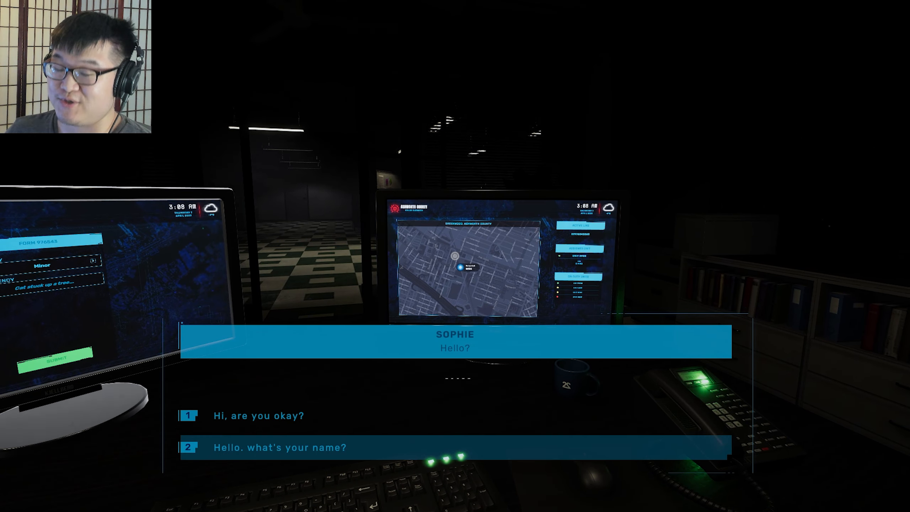
click(278, 447)
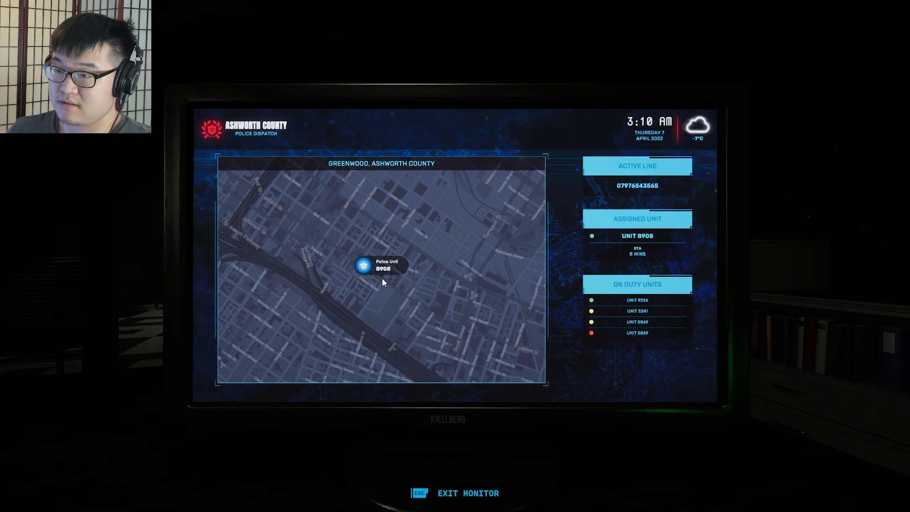
Step: Leave the dispatch map and return to the desk to continue Sophie's call
key(Escape)
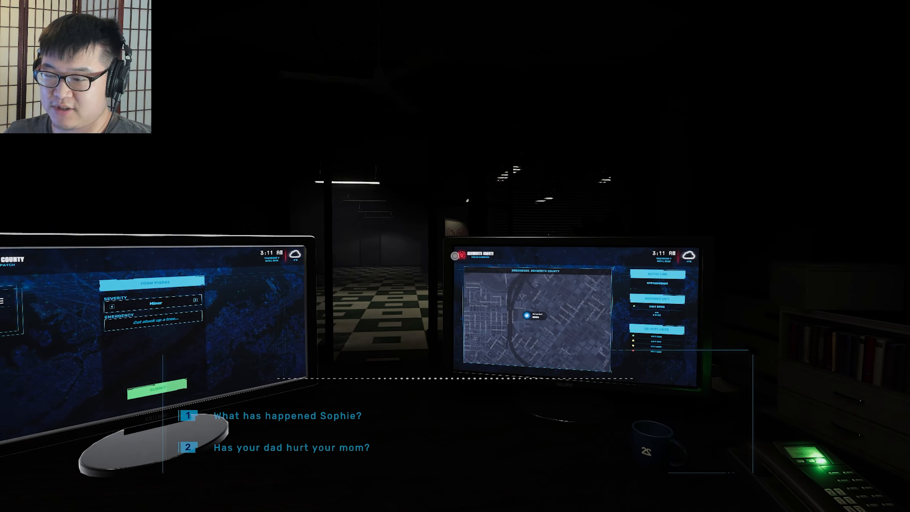
Step: Ask Sophie if her dad hurt her mom, where she is, and whether she can hide in her room
click(288, 446)
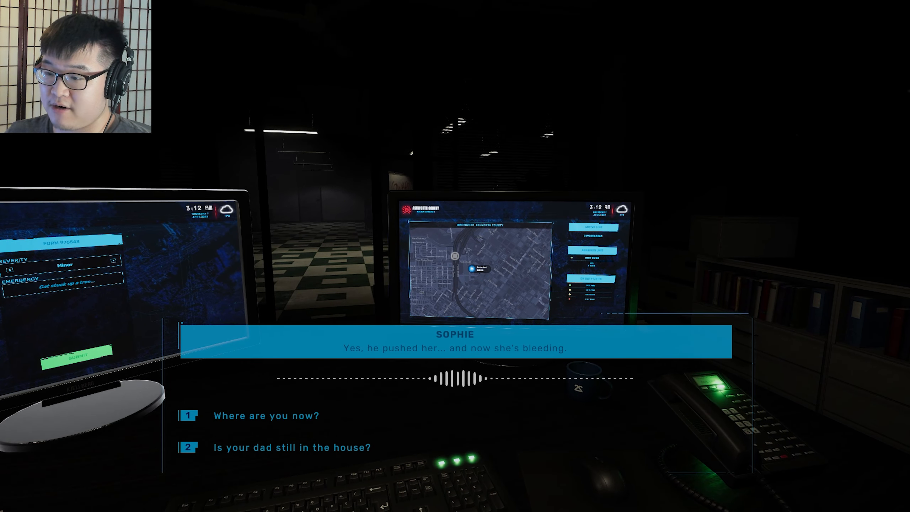
click(265, 415)
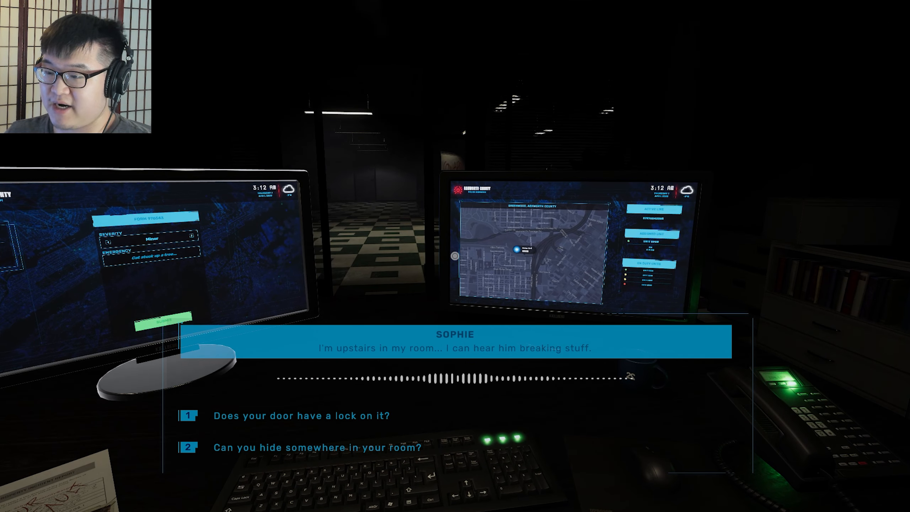
click(311, 447)
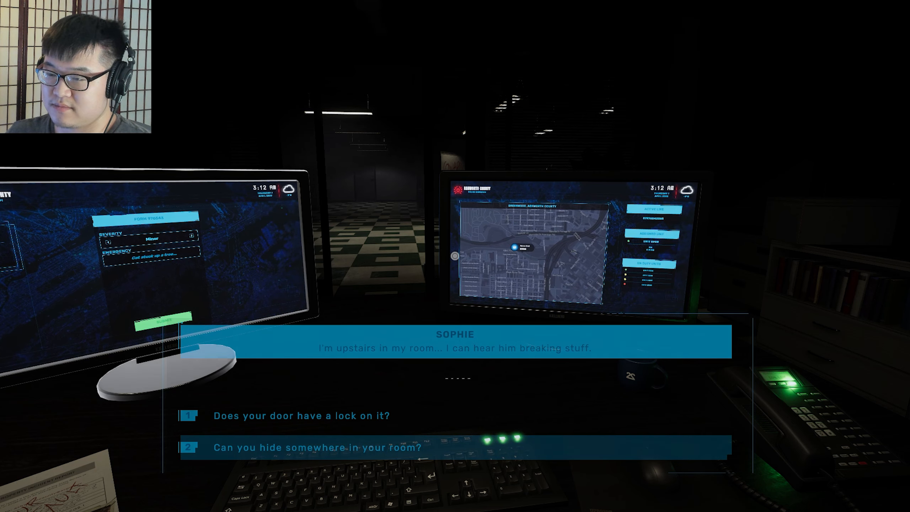
click(313, 447)
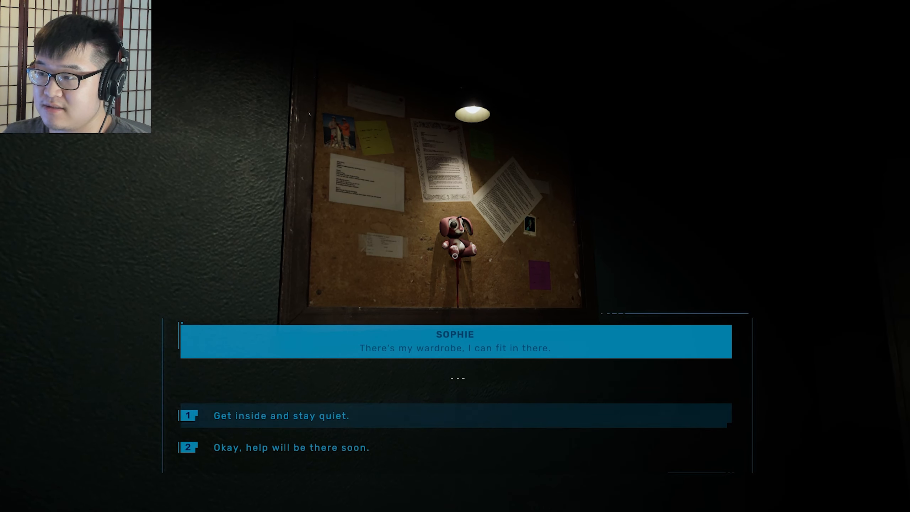
Step: Tell Sophie to get inside the wardrobe and stay quiet
click(281, 415)
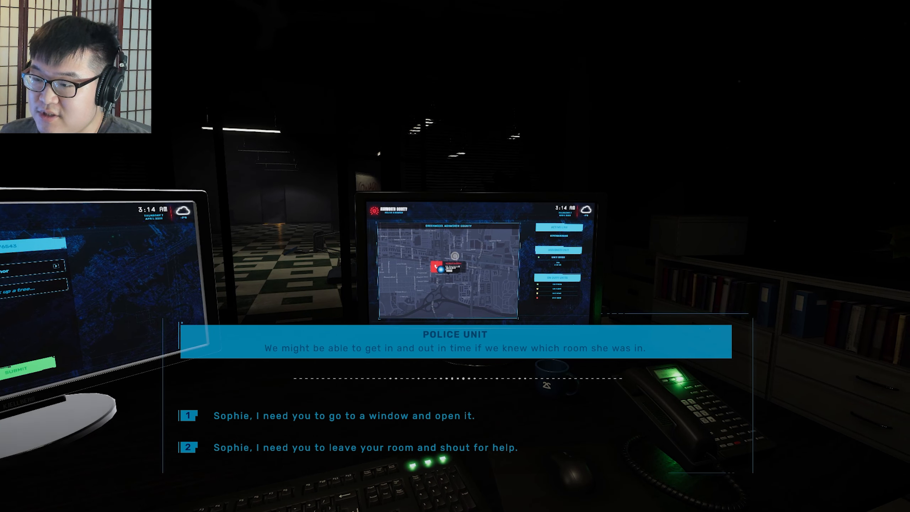
Step: Tell Sophie to open a window or shout for help so the unit can find her room
click(342, 415)
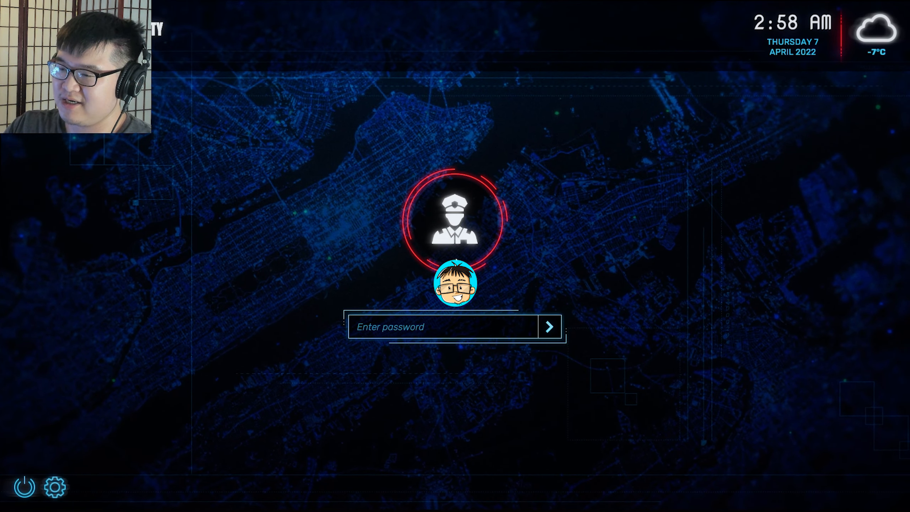
Step: Submit the dispatcher login to restart the shift
click(447, 326)
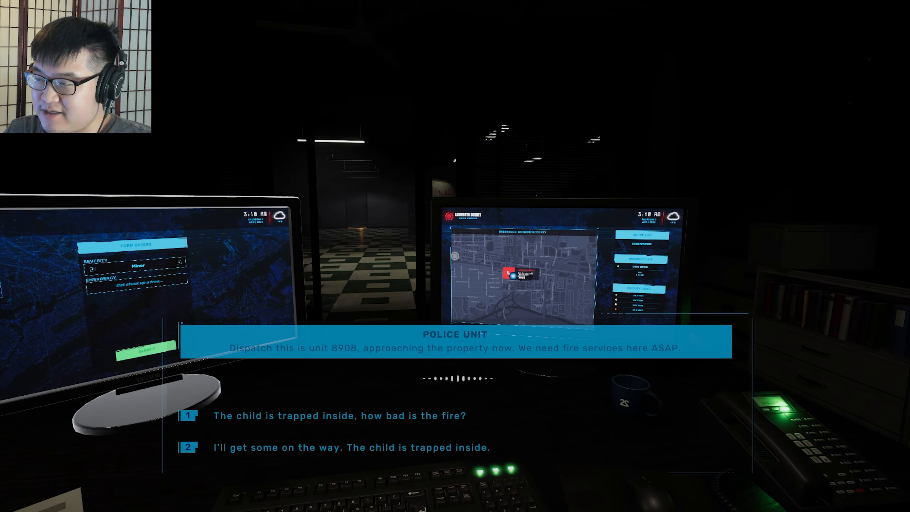
Step: Tell unit 8908 the child is trapped inside and fire services are on the way
click(340, 415)
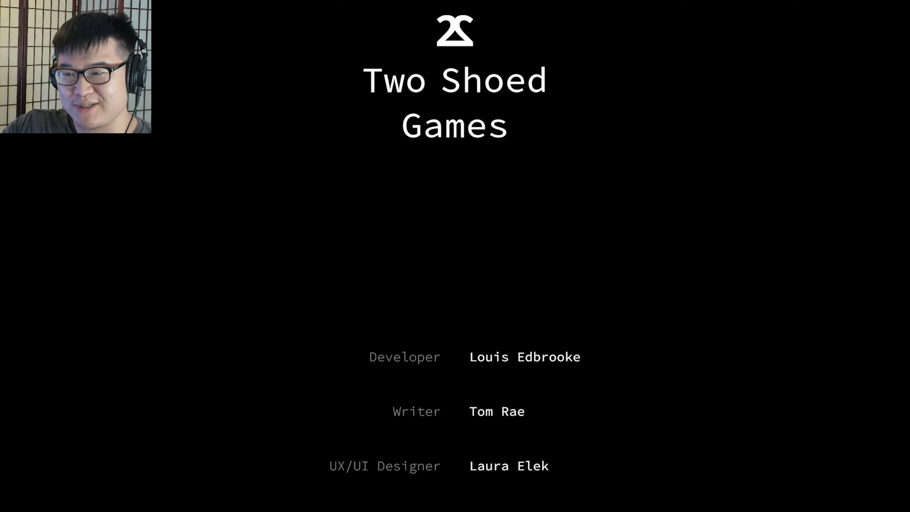
Step: Scroll the end credits down to the audio, QA and 'Inspired by YungSeti' credits
scroll(down, 3)
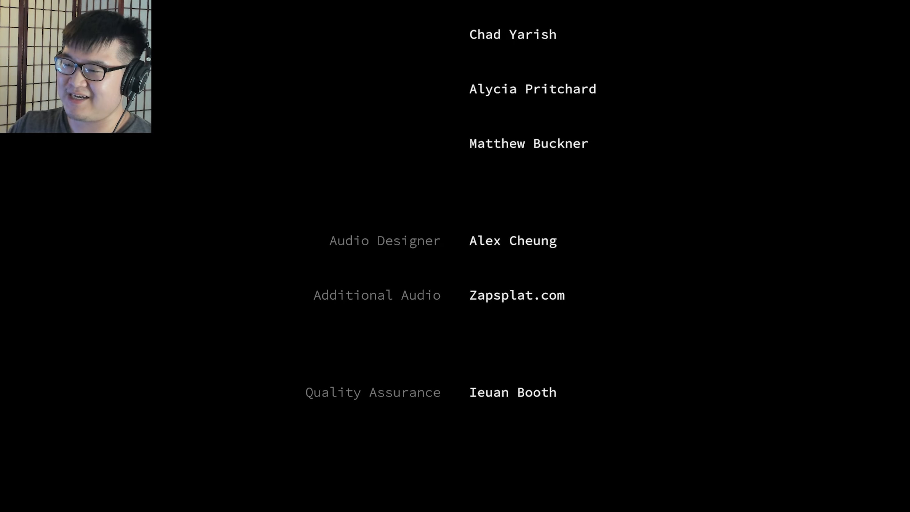
scroll(down, 3)
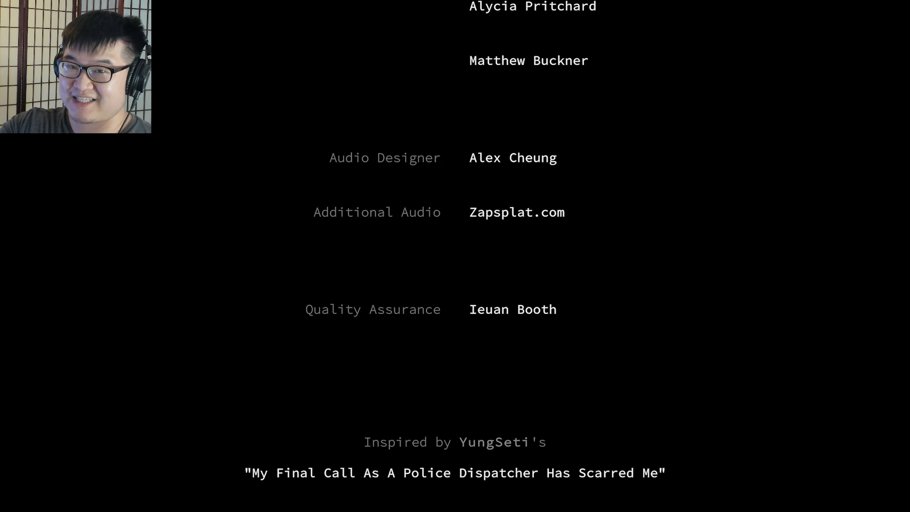